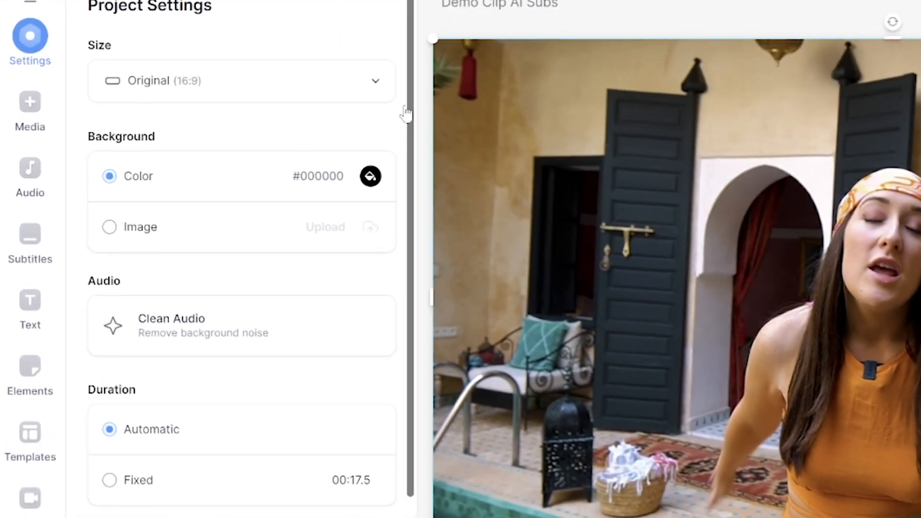
- Resize the Demo Clip AI Subs project to the YouTube Short 9:16 canvas
{"action": "left_click", "coordinate": [241, 81]}
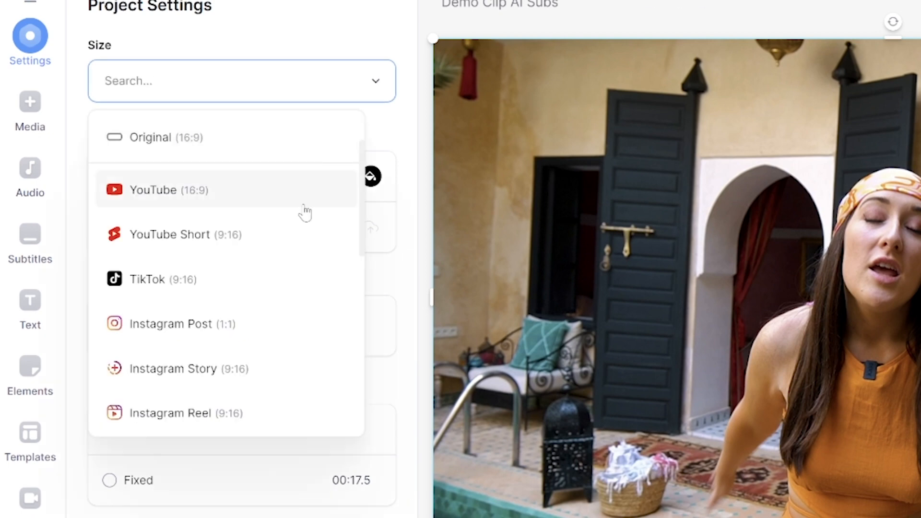
{"action": "left_click", "coordinate": [169, 234]}
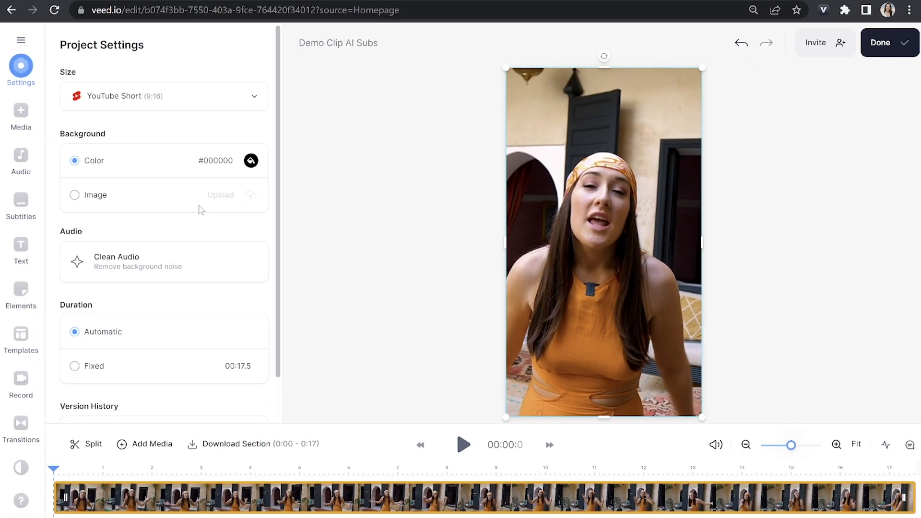
- Split the clip at 0:15 and delete the trailing 0:15–0:17 section
{"action": "left_click", "coordinate": [585, 468]}
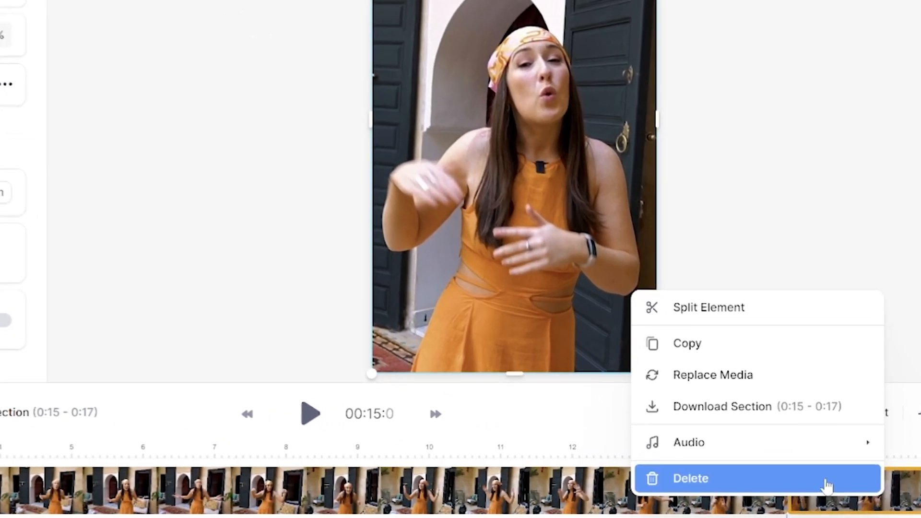
{"action": "left_click", "coordinate": [690, 478]}
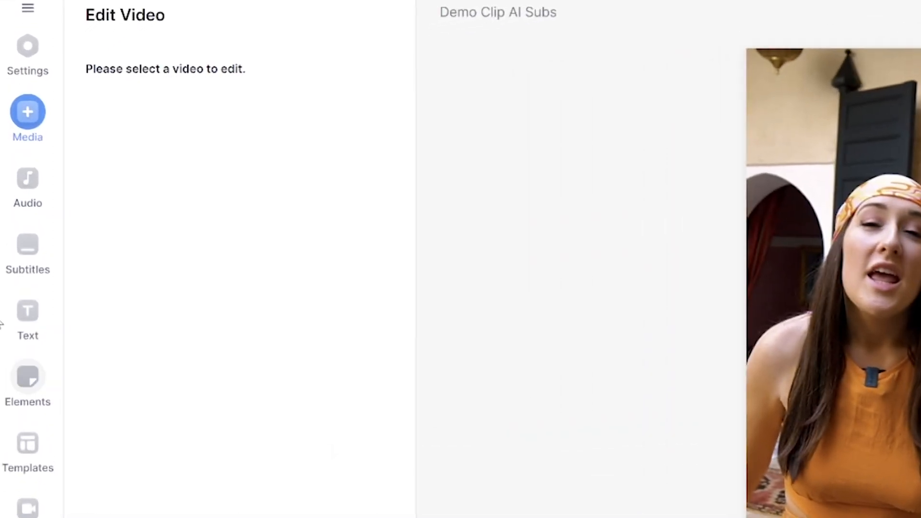
- Auto-generate English subtitles and mark the flagged words 'riads' and 'They're' as correct
{"action": "left_click", "coordinate": [26, 252]}
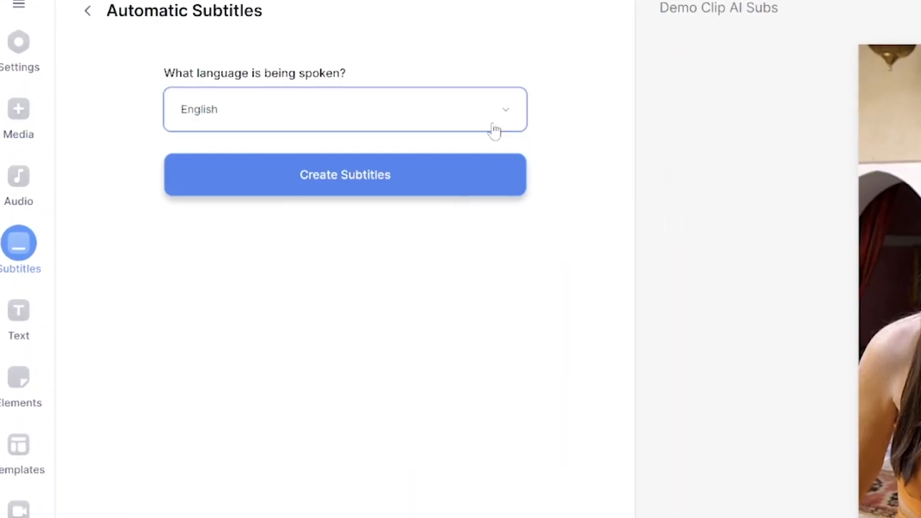
{"action": "left_click", "coordinate": [345, 175]}
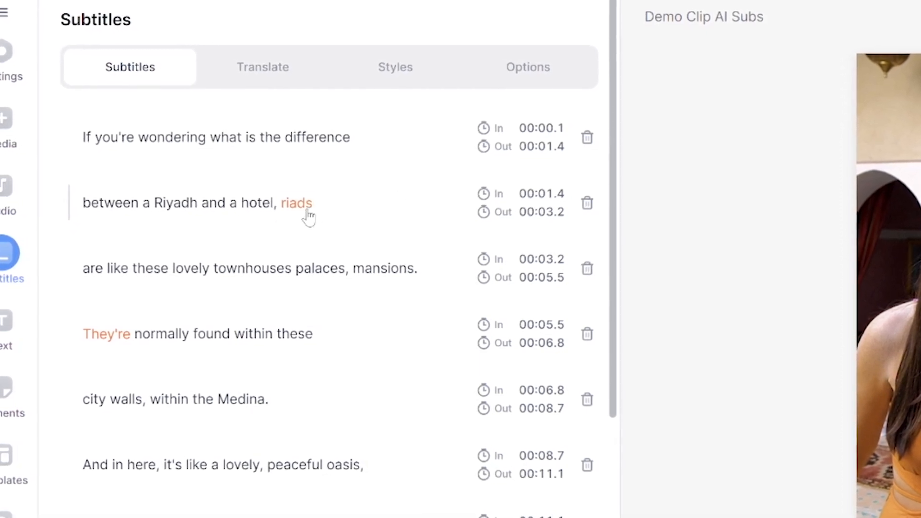
{"action": "left_click", "coordinate": [296, 203]}
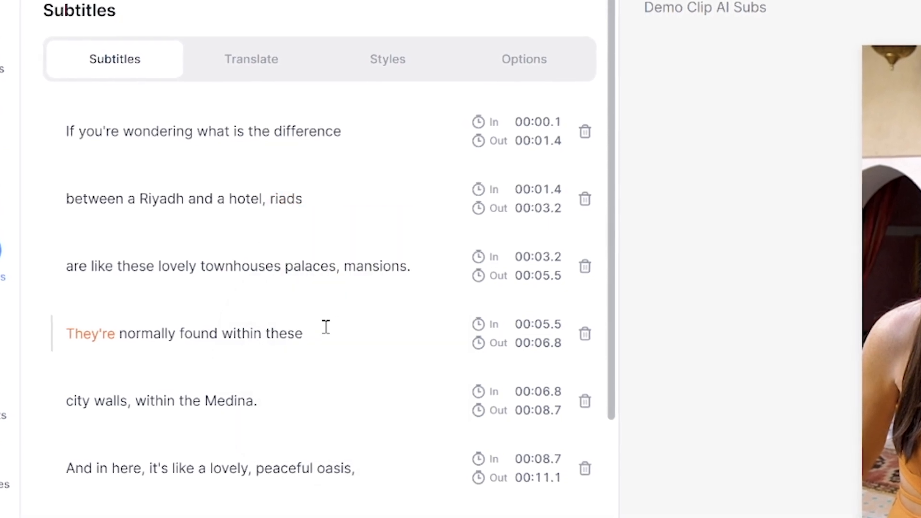
{"action": "left_click", "coordinate": [91, 333]}
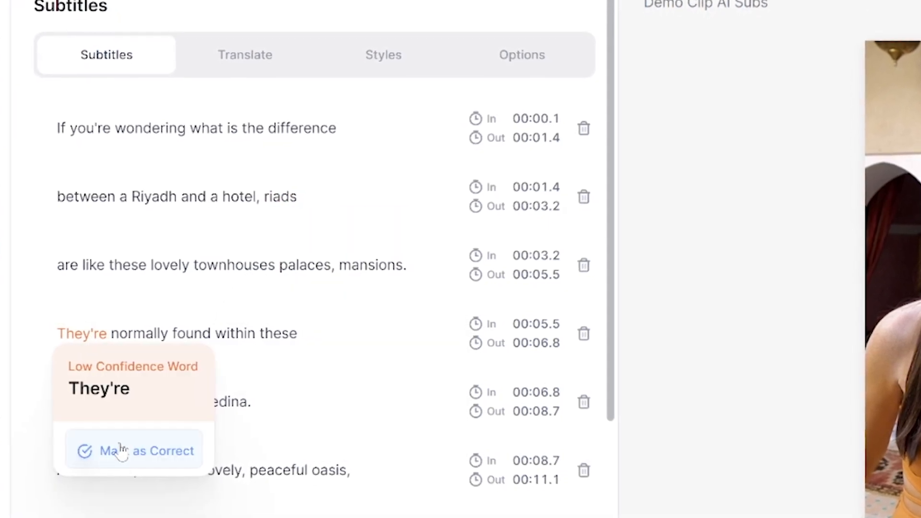
{"action": "left_click", "coordinate": [146, 451]}
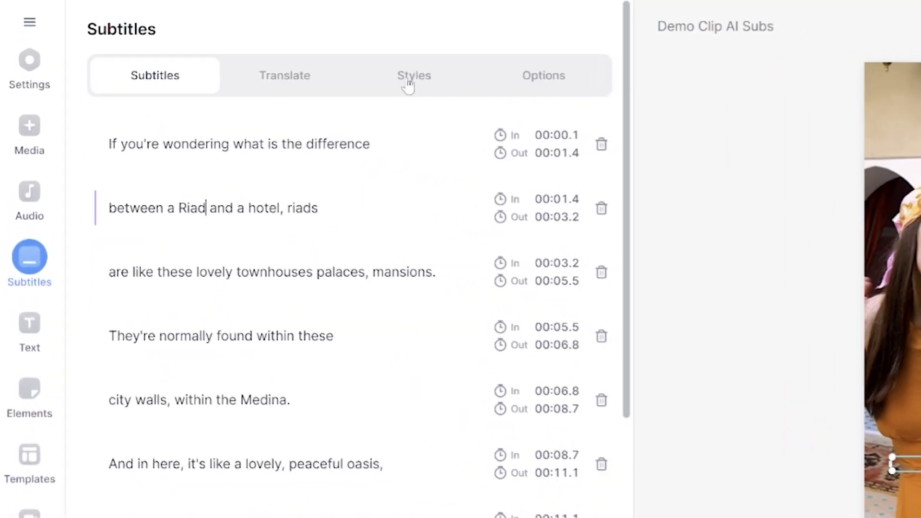
- Style the subtitles in Euclid Circular A Bold with a Shadow text effect
{"action": "left_click", "coordinate": [413, 75]}
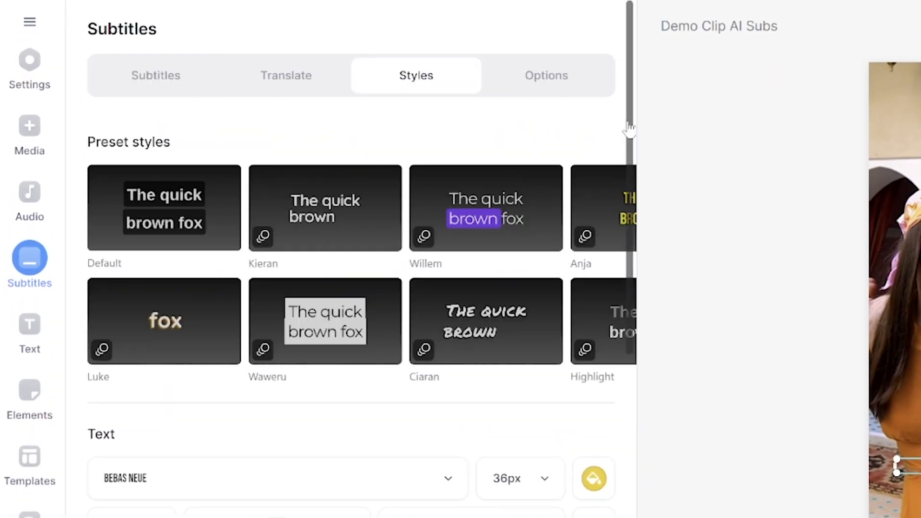
{"action": "left_click", "coordinate": [277, 478]}
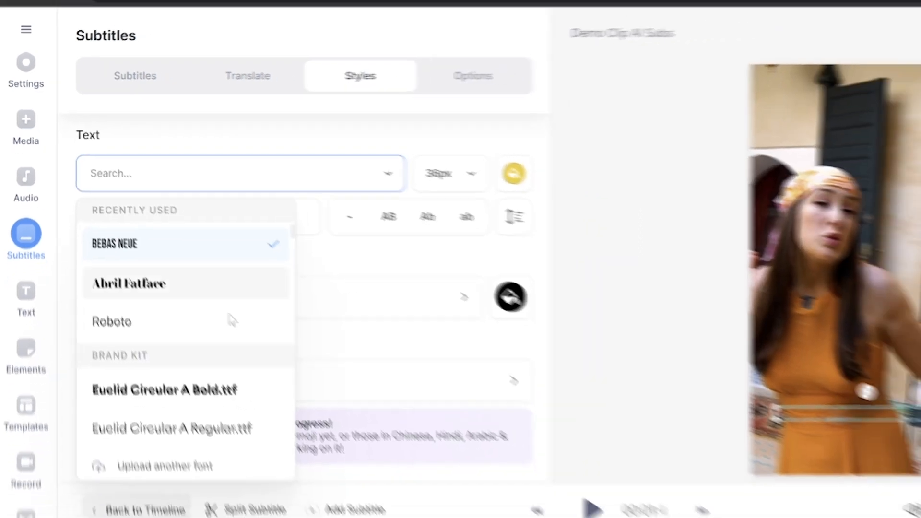
{"action": "left_click", "coordinate": [164, 389]}
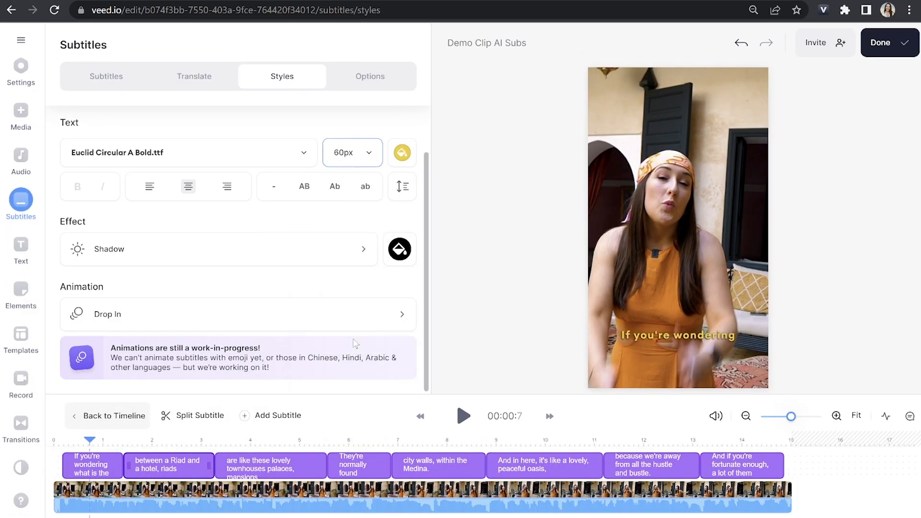
{"action": "left_click", "coordinate": [218, 249]}
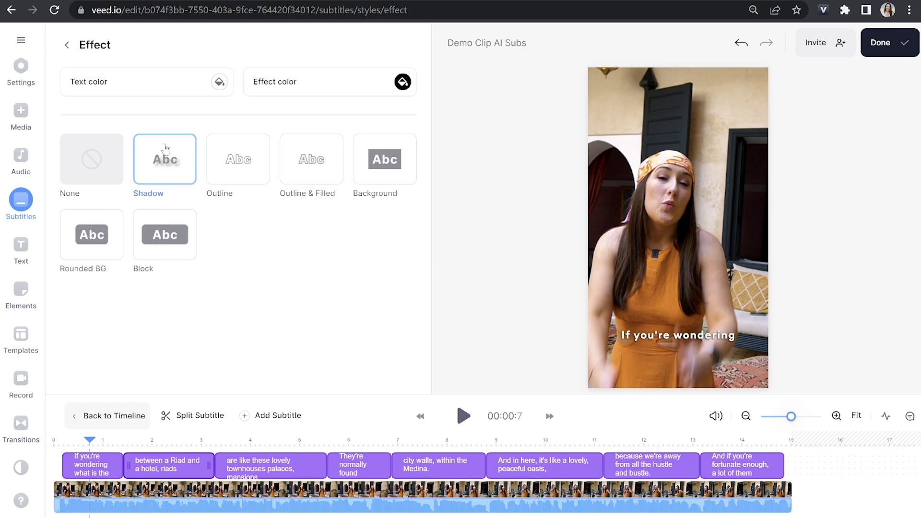
{"action": "left_click", "coordinate": [402, 80]}
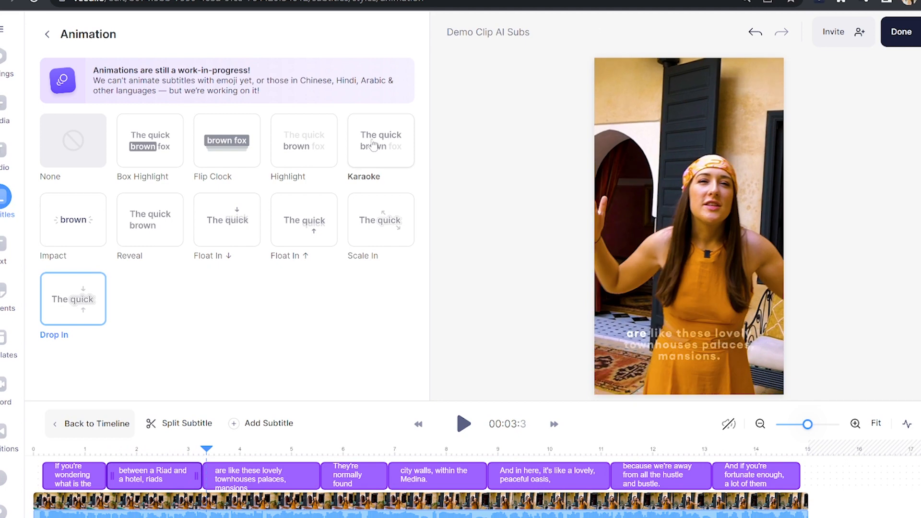
- Switch the subtitle animation from Drop In to Box Highlight
{"action": "left_click", "coordinate": [463, 423]}
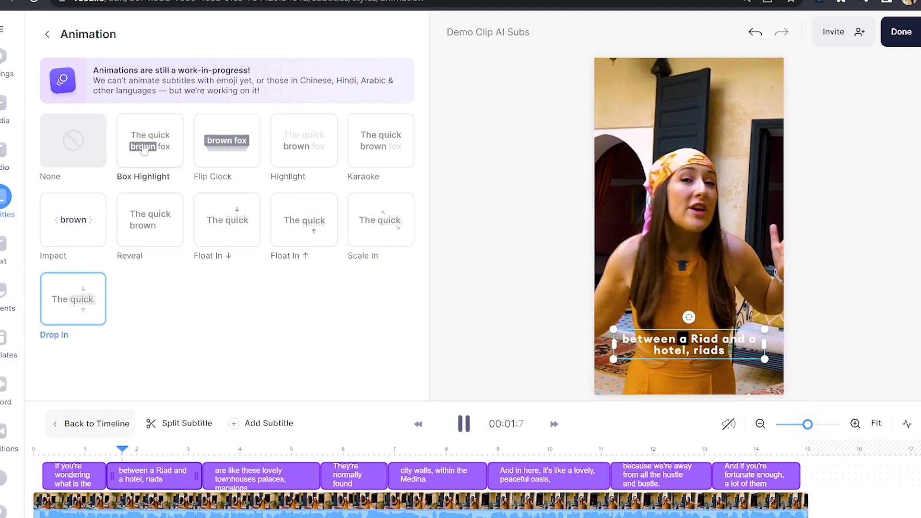
{"action": "left_click", "coordinate": [149, 140]}
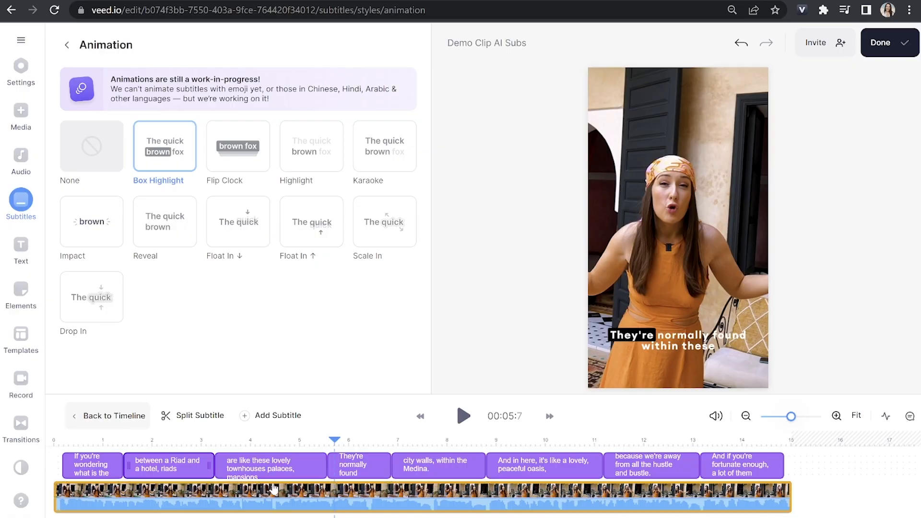
- Set the export quality to HD and export the video to its share page
{"action": "left_click", "coordinate": [880, 42]}
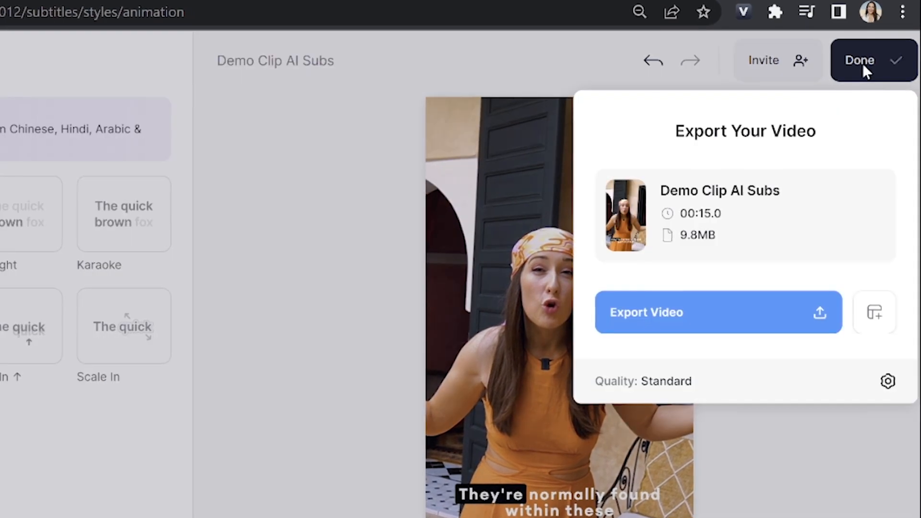
{"action": "left_click", "coordinate": [888, 381]}
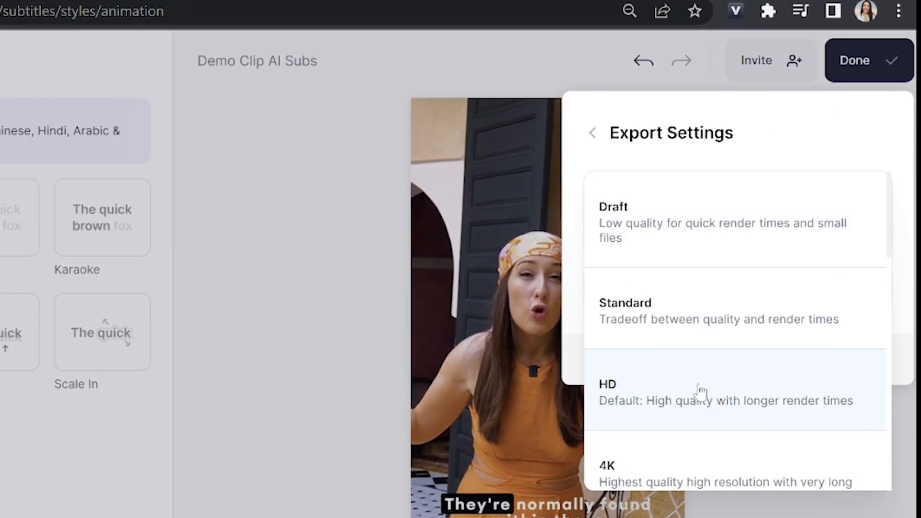
{"action": "left_click", "coordinate": [592, 132]}
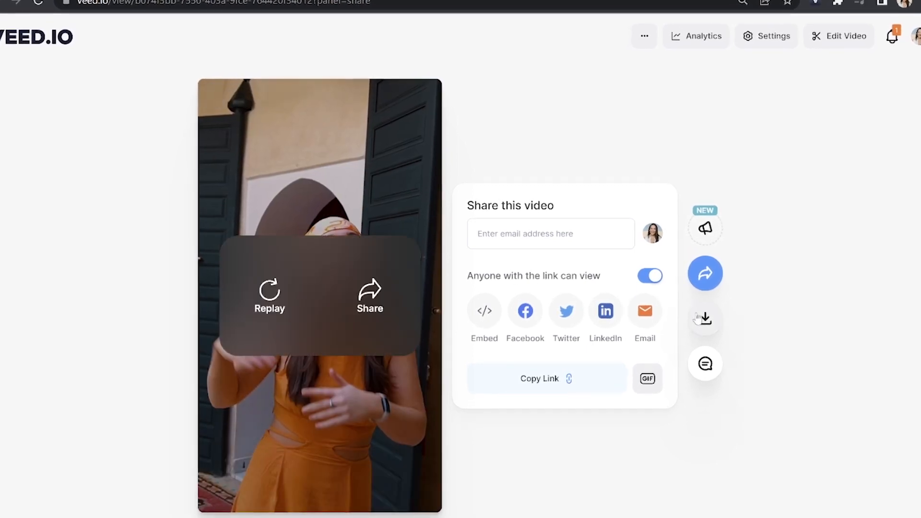
- Show the MP4, MP3 and GIF download options for the exported video
{"action": "left_click", "coordinate": [704, 318]}
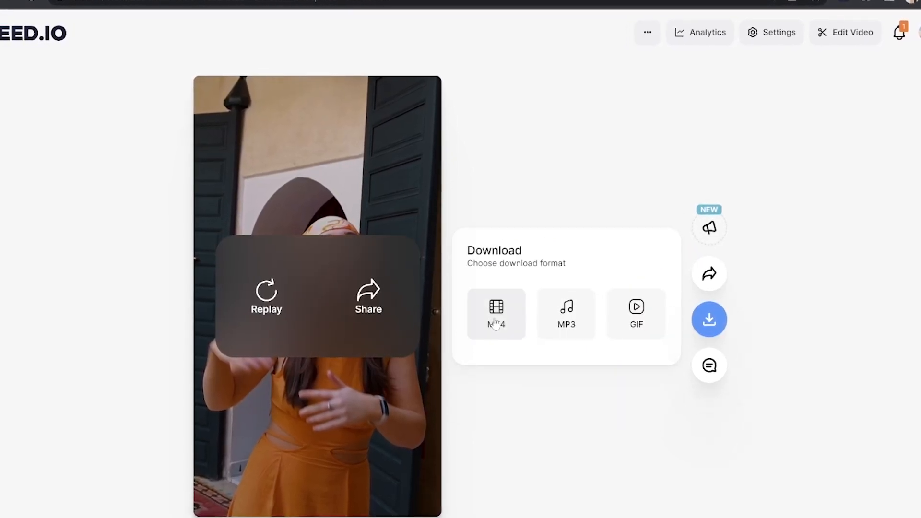